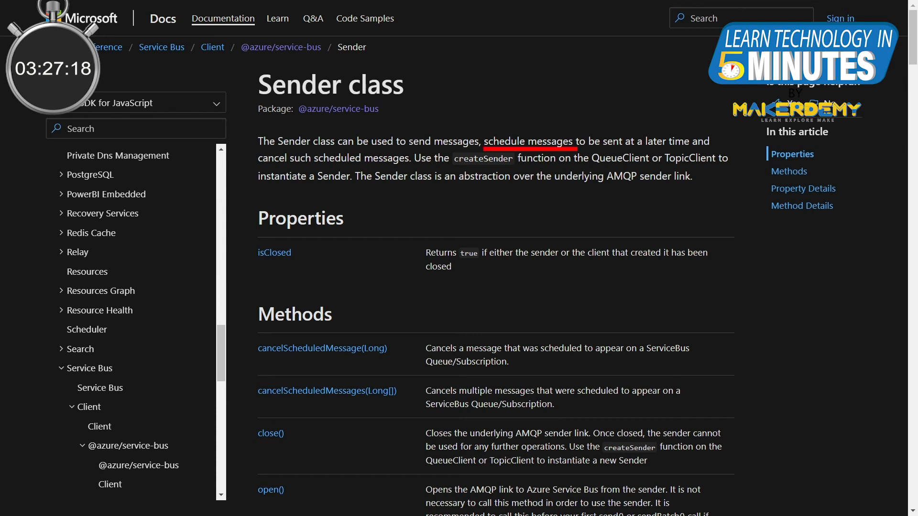
{"action": "scroll", "scroll_direction": "down", "scroll_amount": 3}
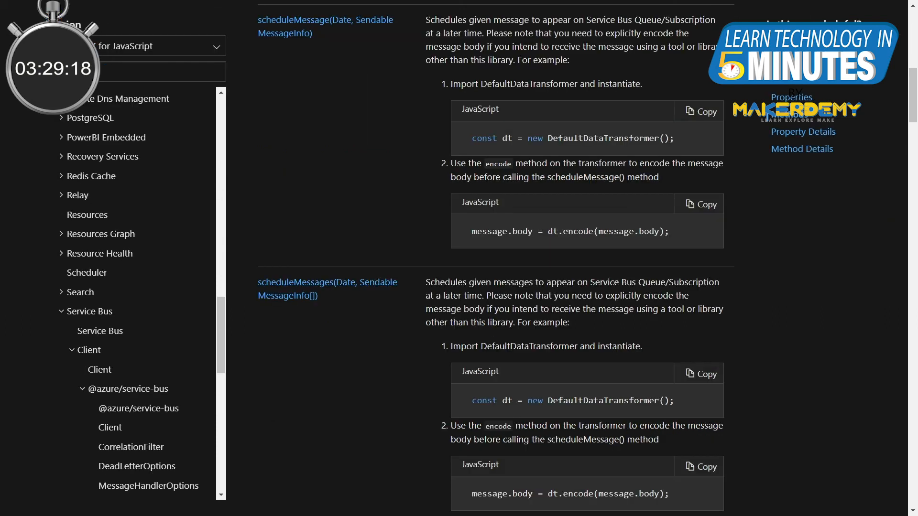